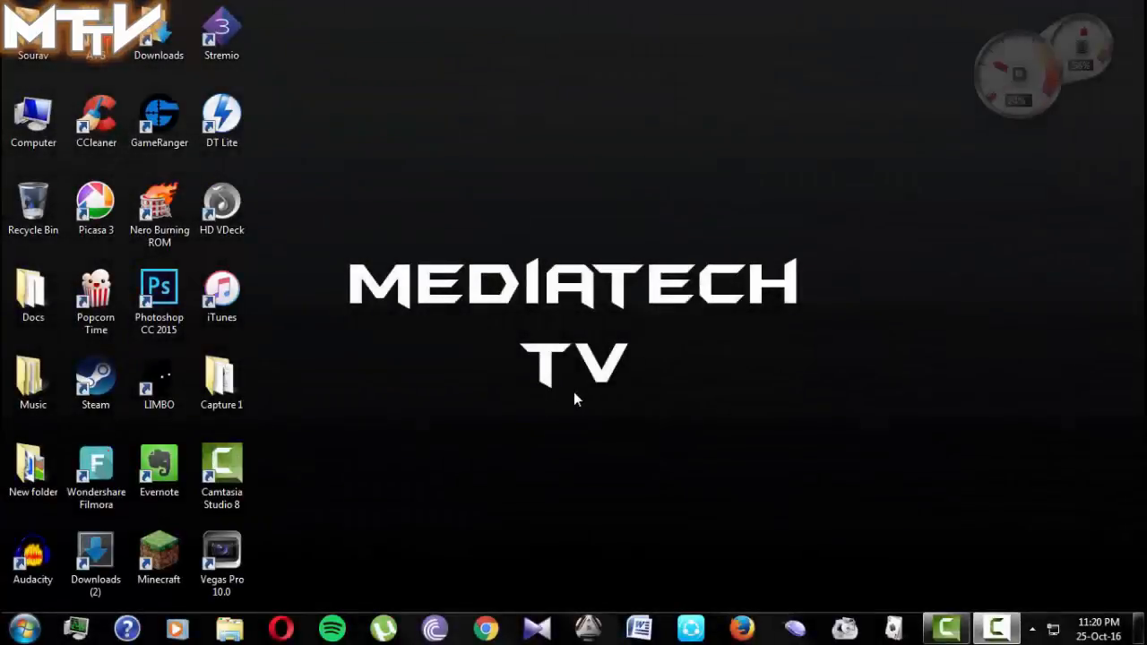
mouse_move(547, 400)
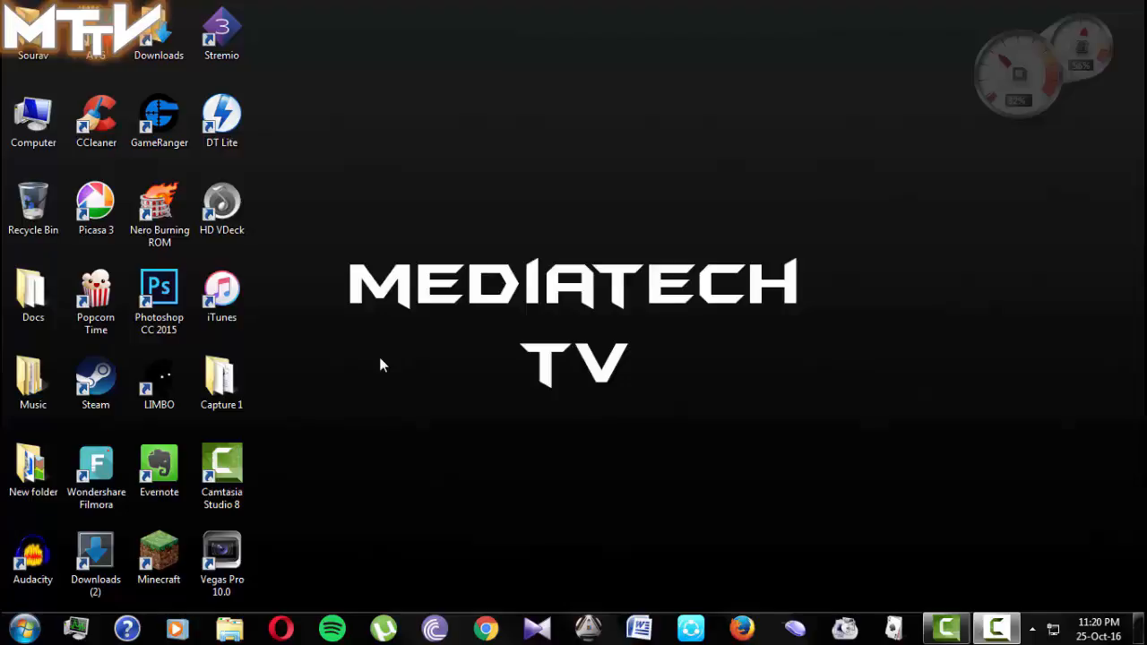
mouse_move(551, 327)
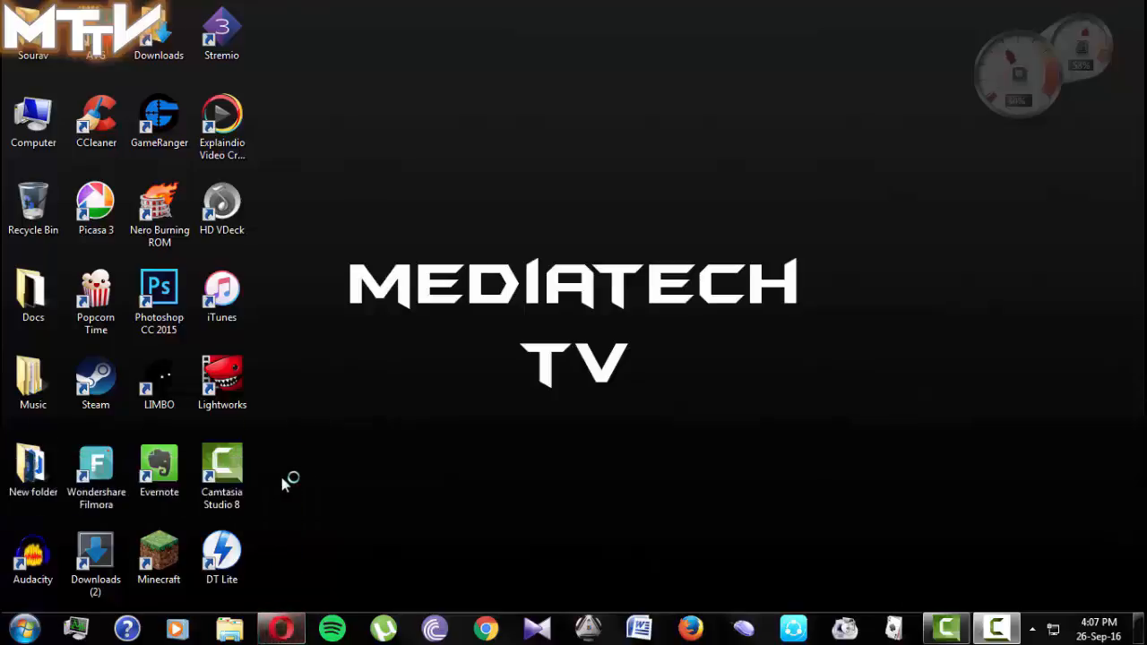
Step: Go to filehippo.com and reach the SHAREit 3.5.0.1144 download page from the Popular list
left_click(282, 629)
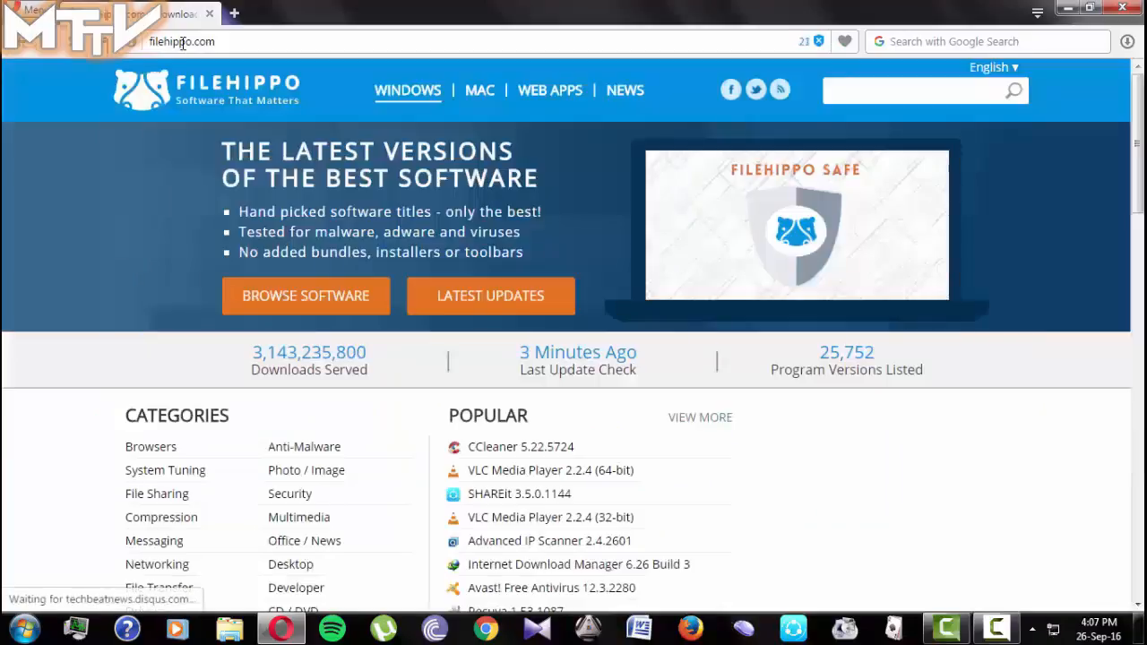
mouse_move(505, 504)
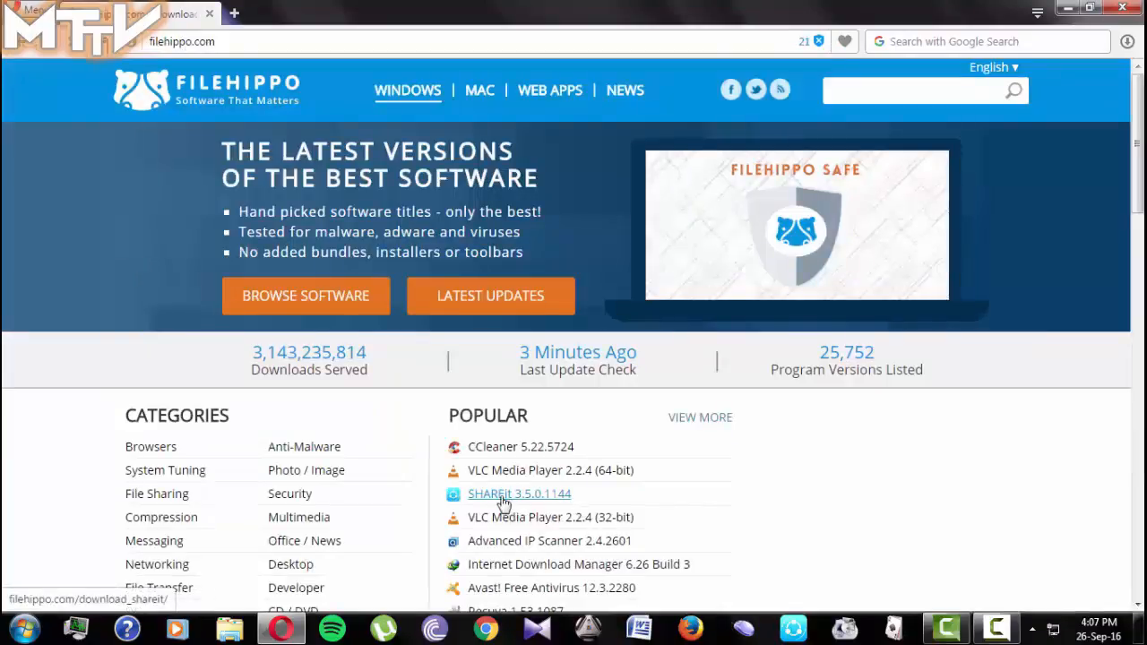
left_click(519, 494)
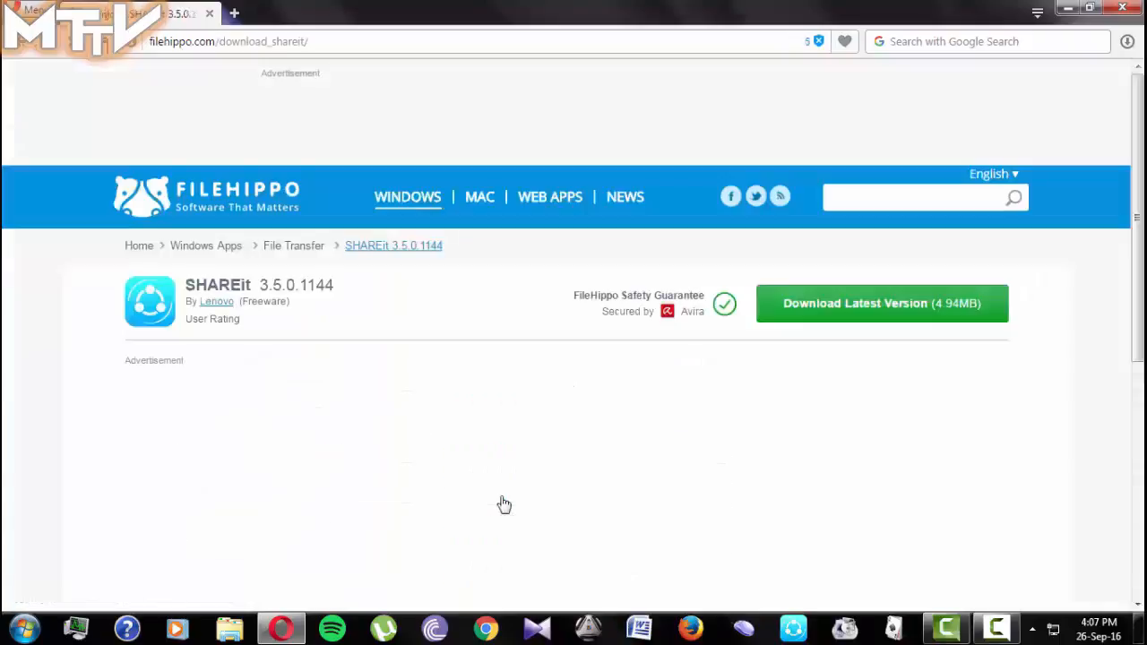
scroll("down", 3)
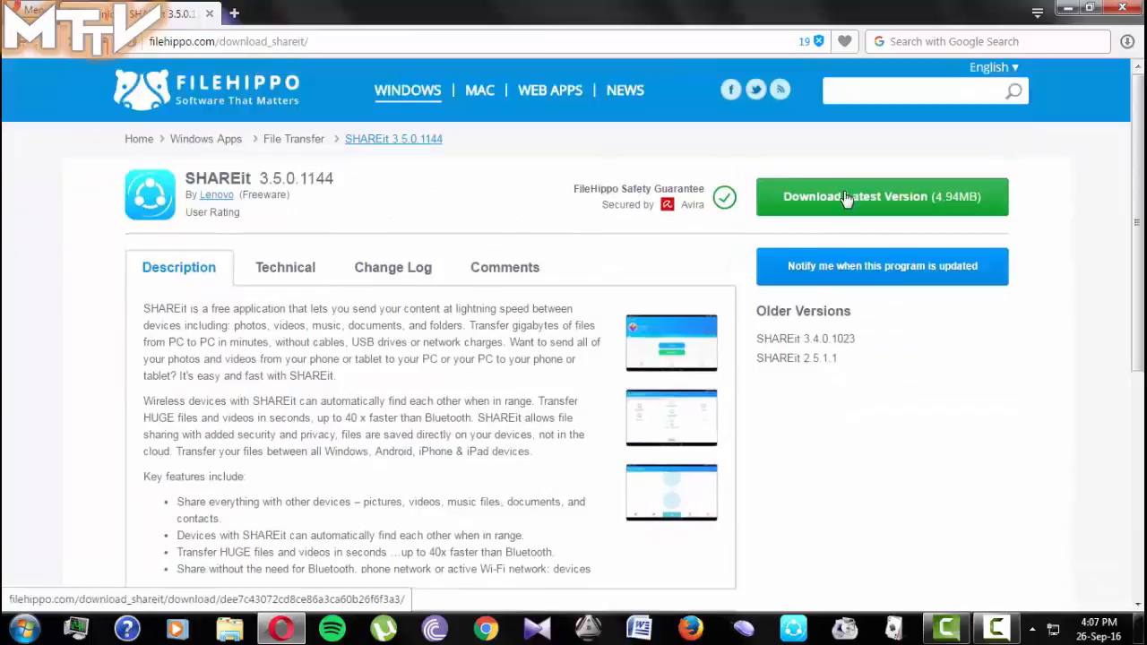
Step: Start the 'Download Latest Version (4.94MB)' download of SHAREit
left_click(881, 196)
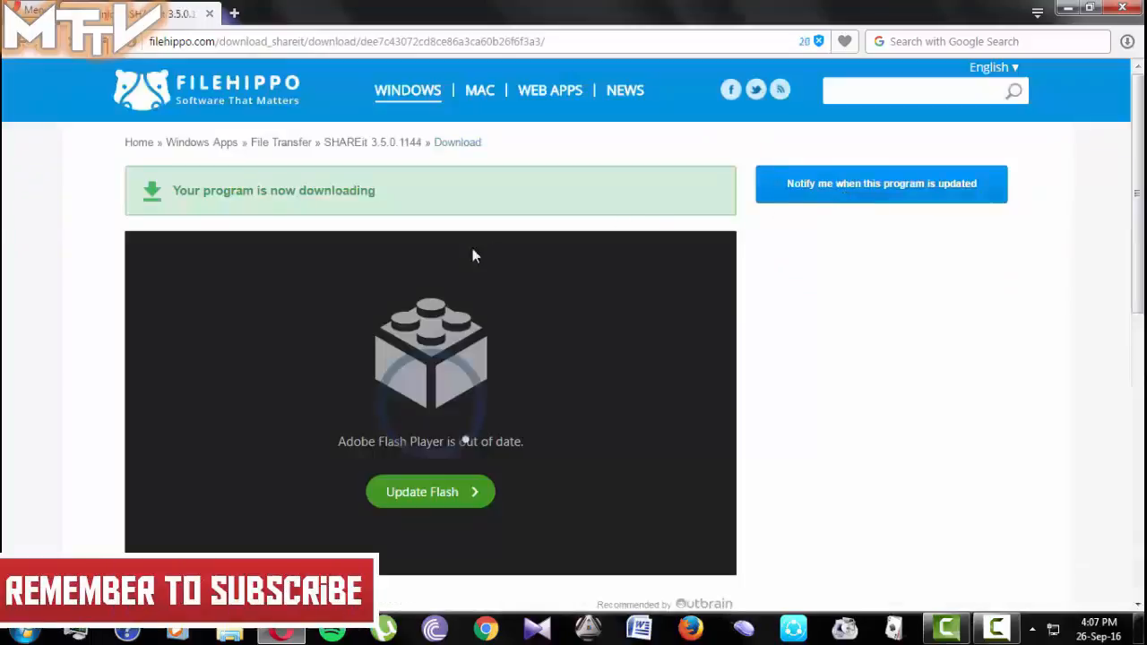
mouse_move(373, 283)
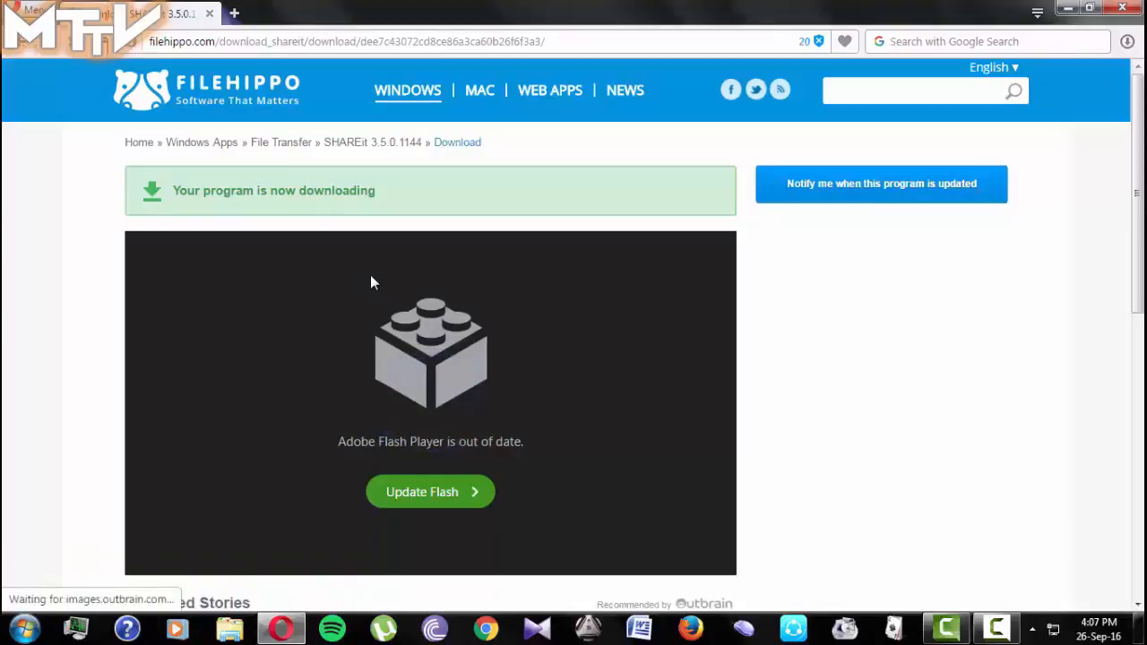
mouse_move(79, 314)
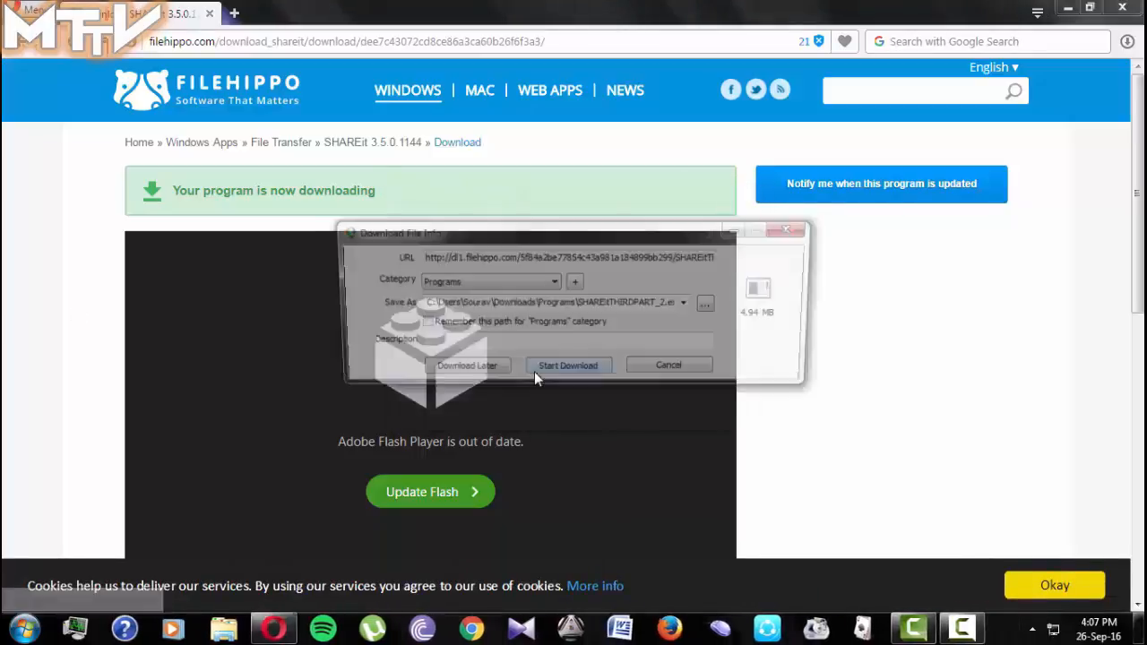
Step: Download the 4.94 MB SHAREit installer in IDM and dismiss the completion notice
left_click(568, 365)
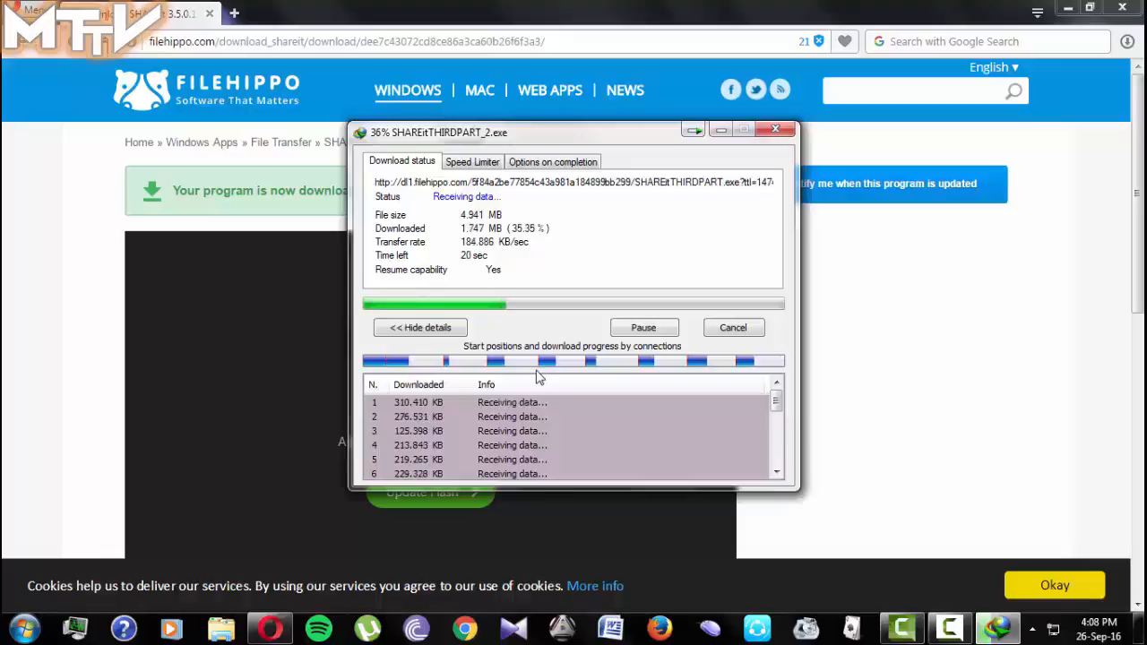
mouse_move(534, 384)
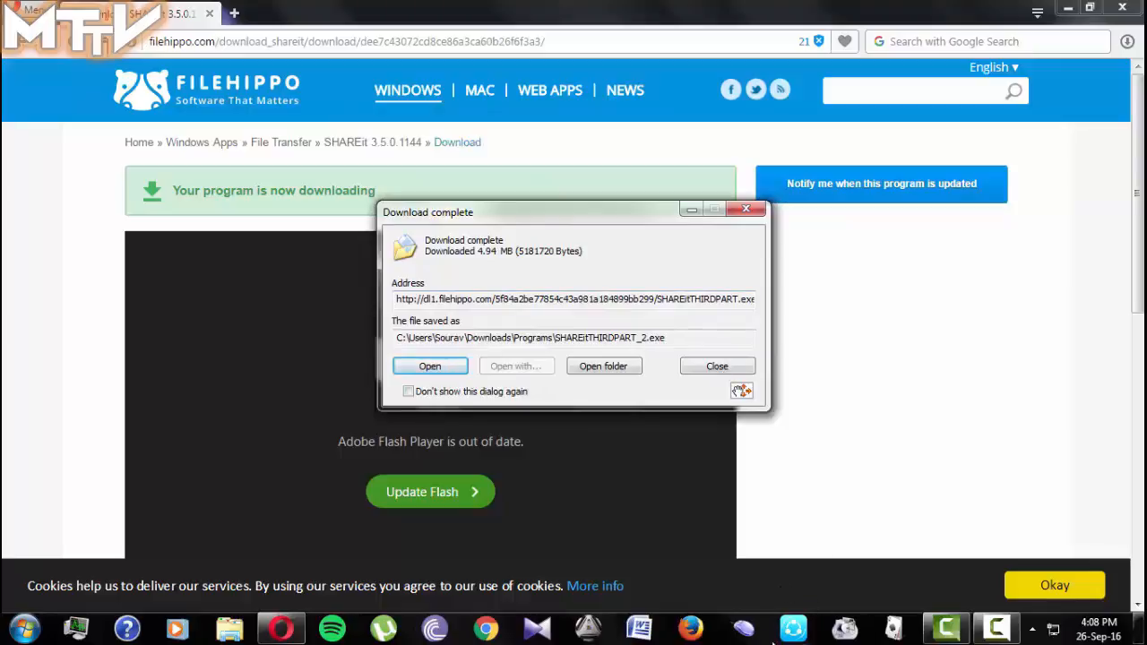
mouse_move(730, 374)
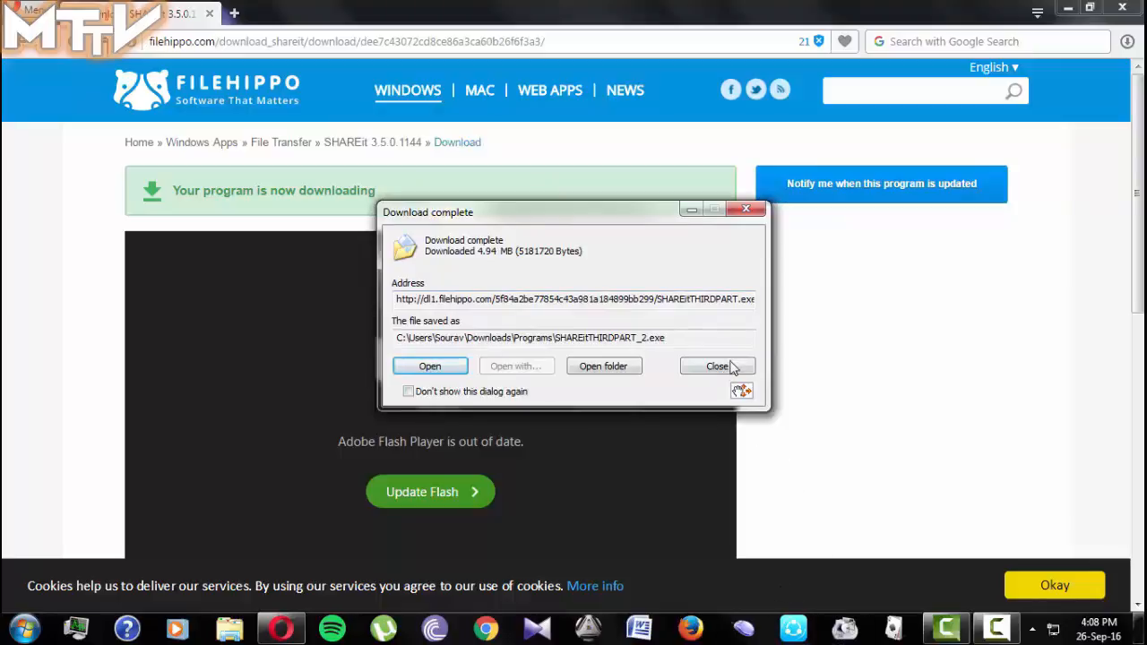
left_click(718, 366)
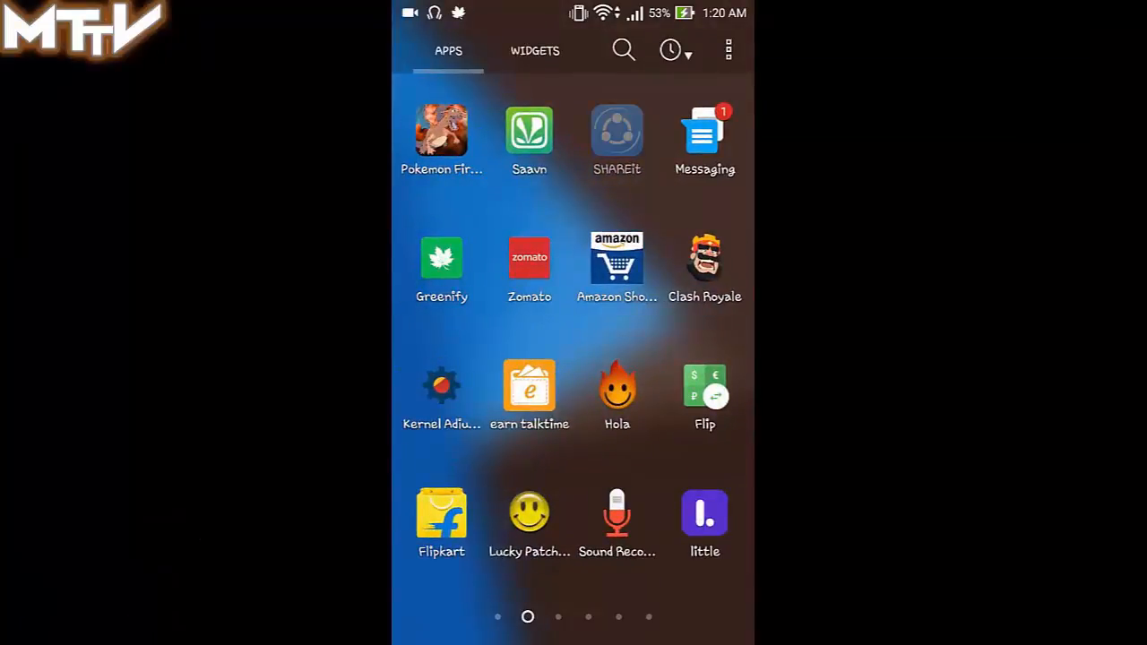
Step: Launch SHAREit on the phone, keep new-version reminders on and postpone the update
left_click(617, 131)
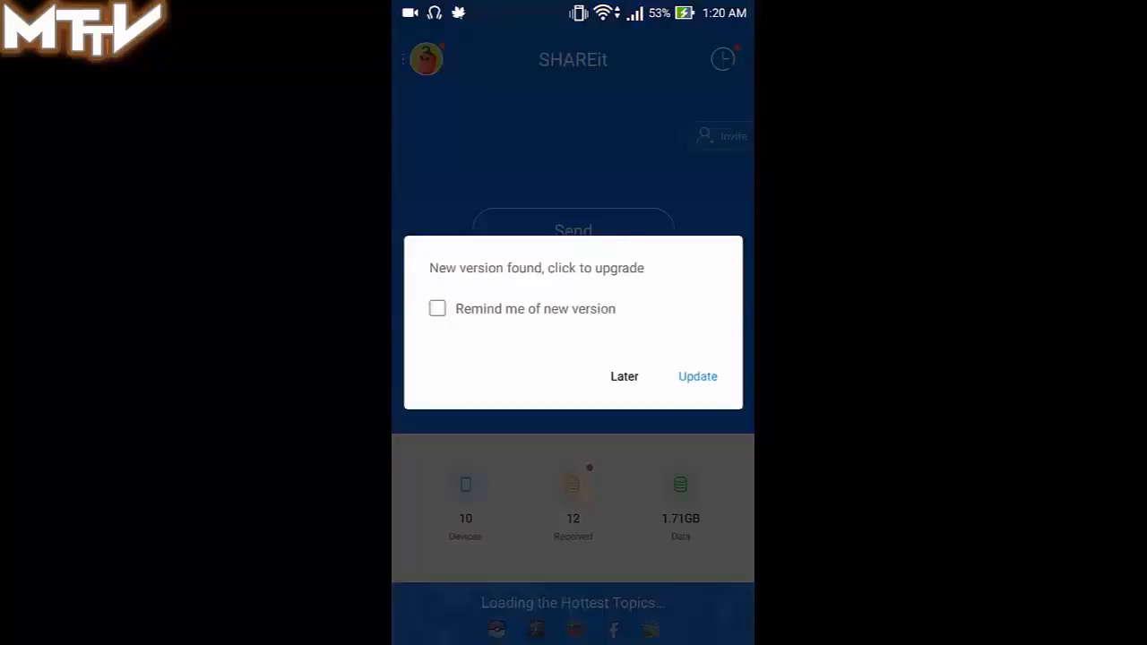
left_click(438, 308)
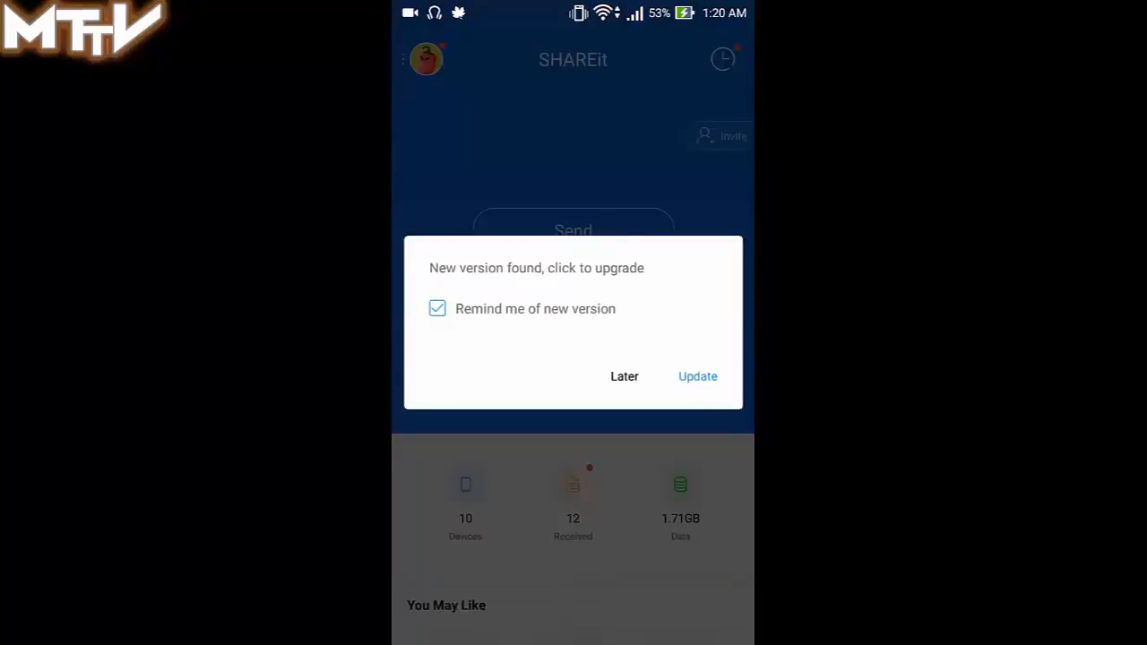
left_click(623, 376)
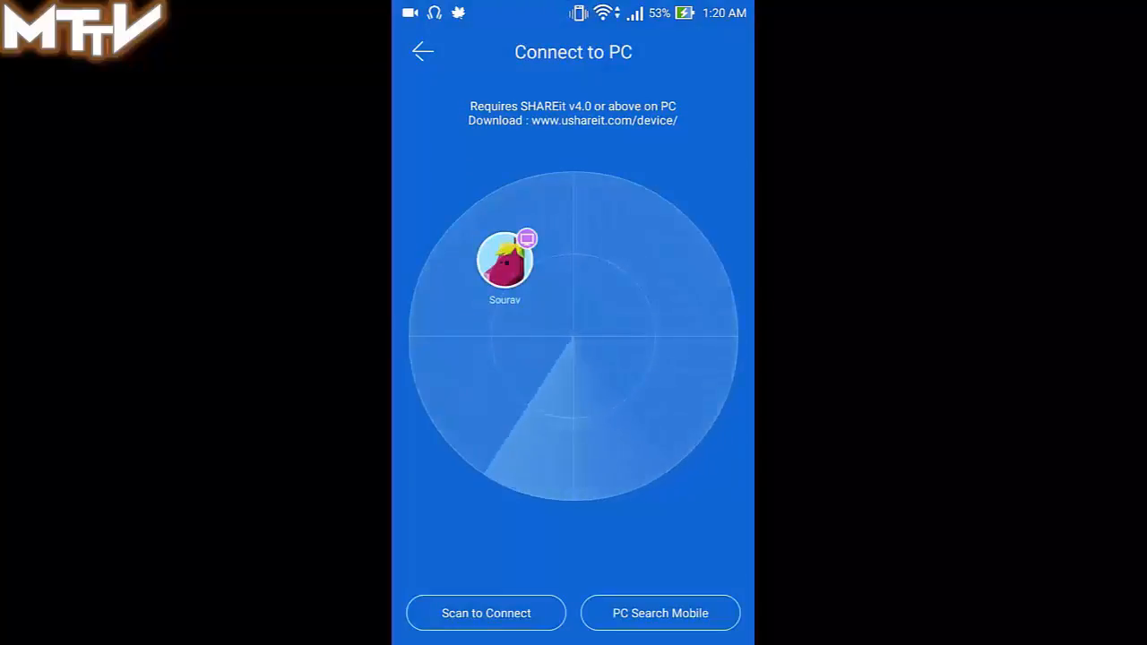
Step: Connect to the scanned PC and send the image 14 - 10(2).png from the phone's files
left_click(505, 260)
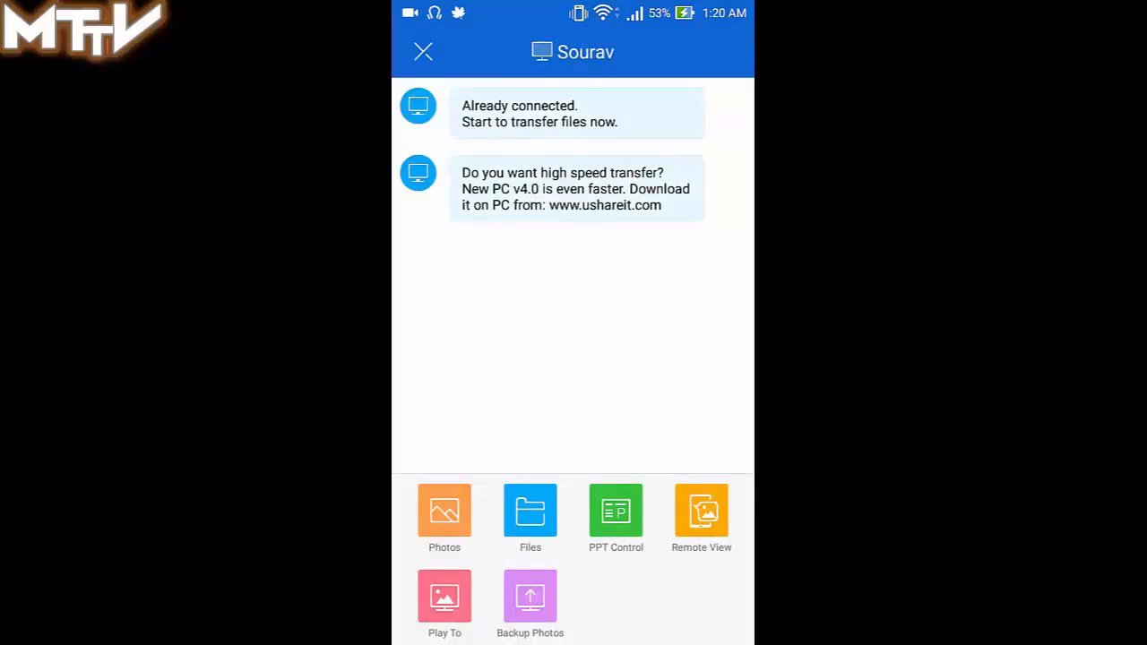
left_click(530, 510)
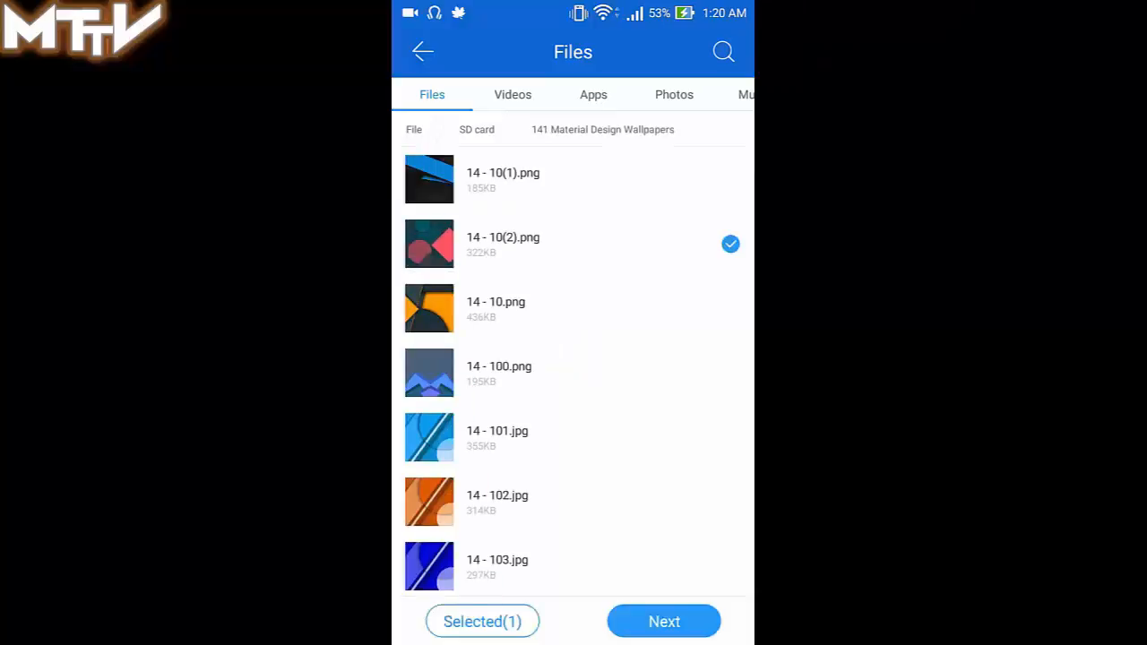
left_click(664, 621)
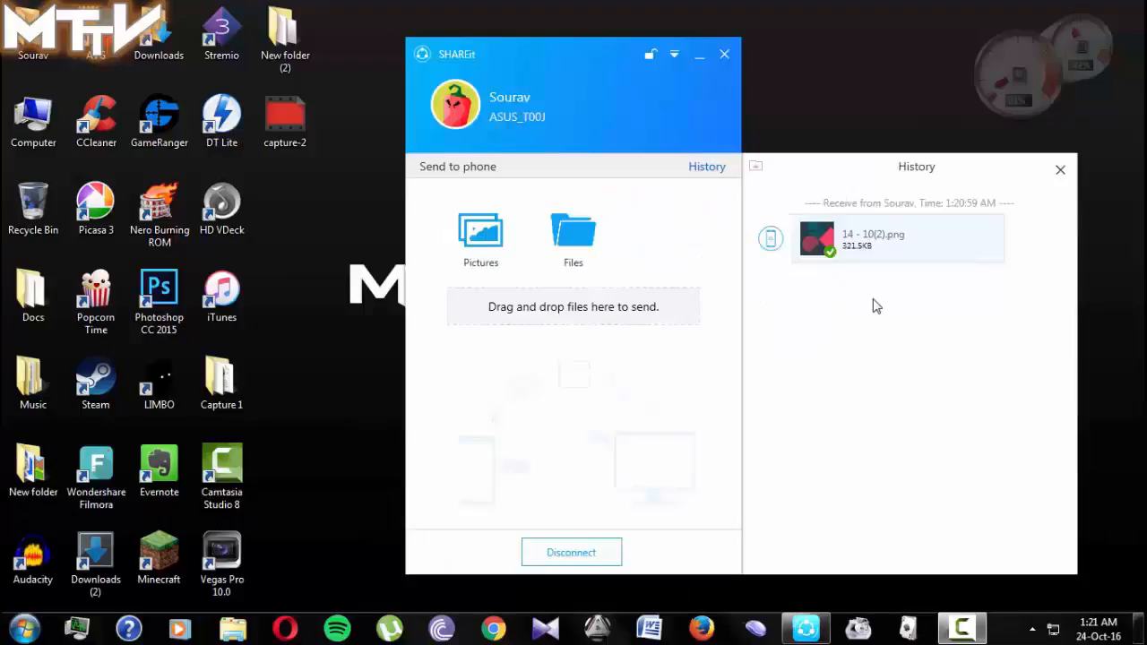
mouse_move(901, 287)
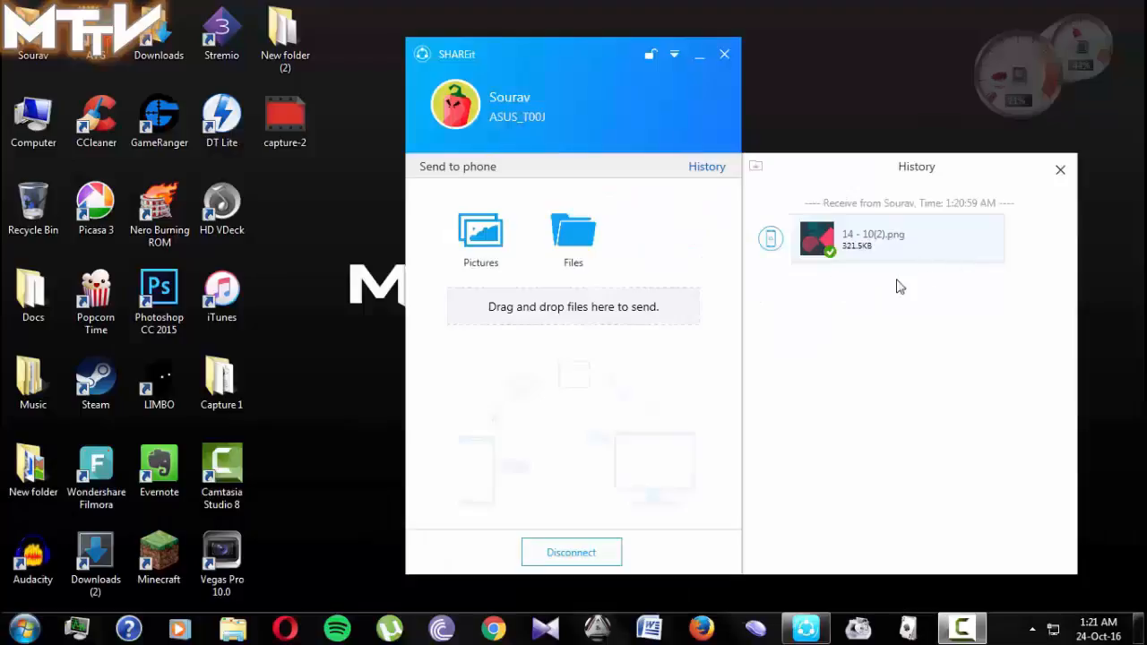
mouse_move(573, 372)
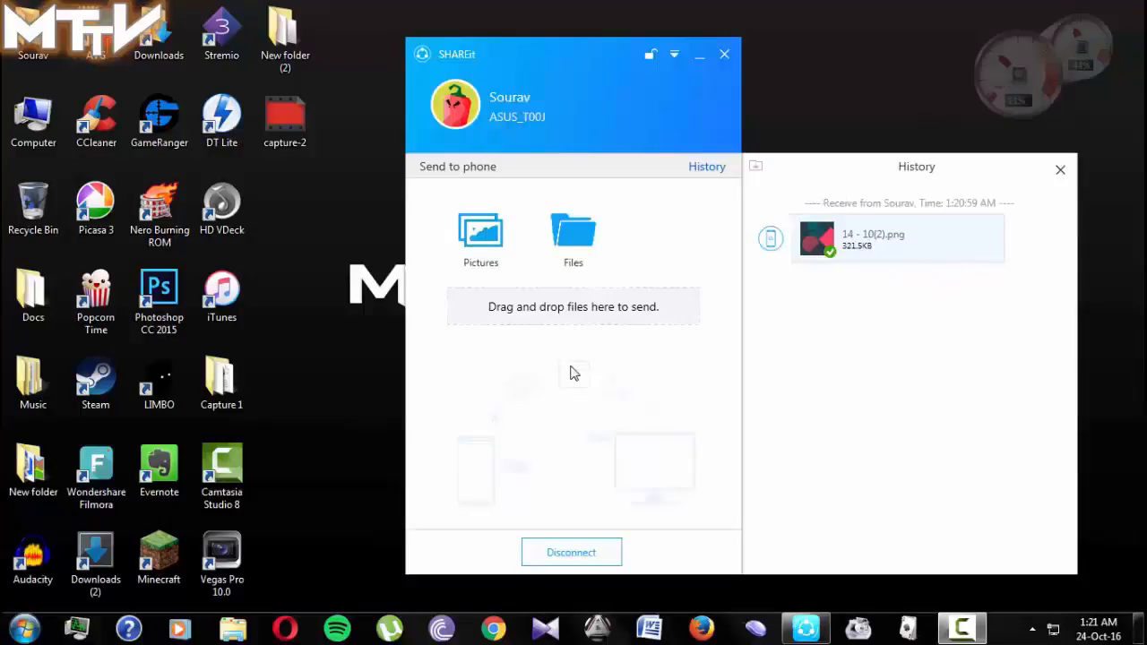
mouse_move(513, 361)
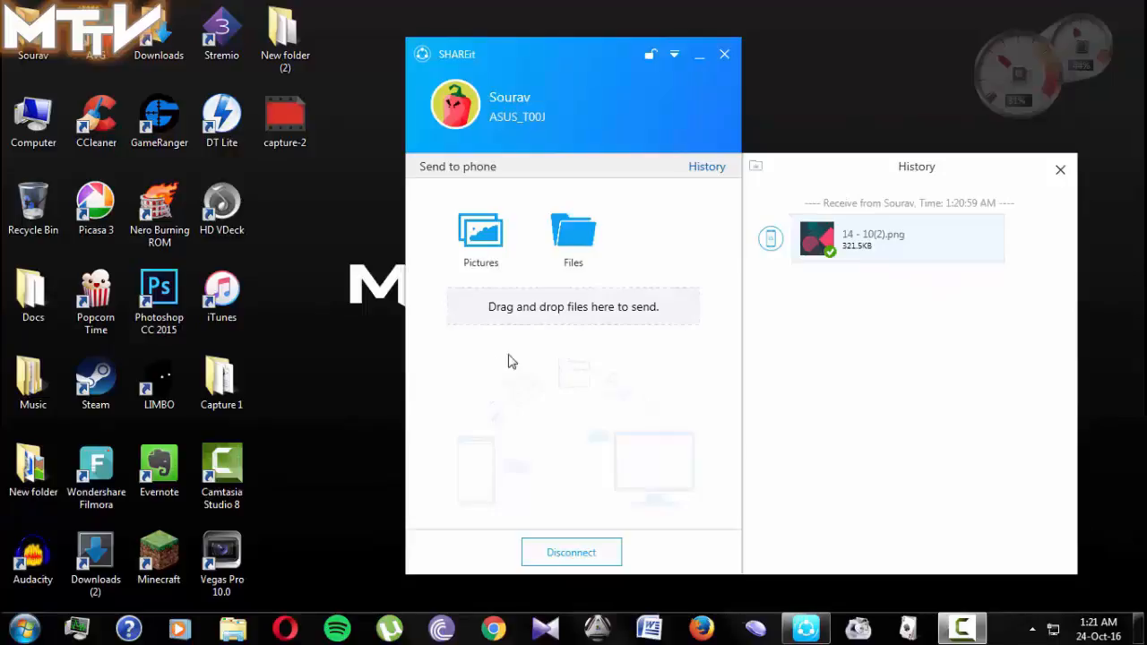
mouse_move(573, 255)
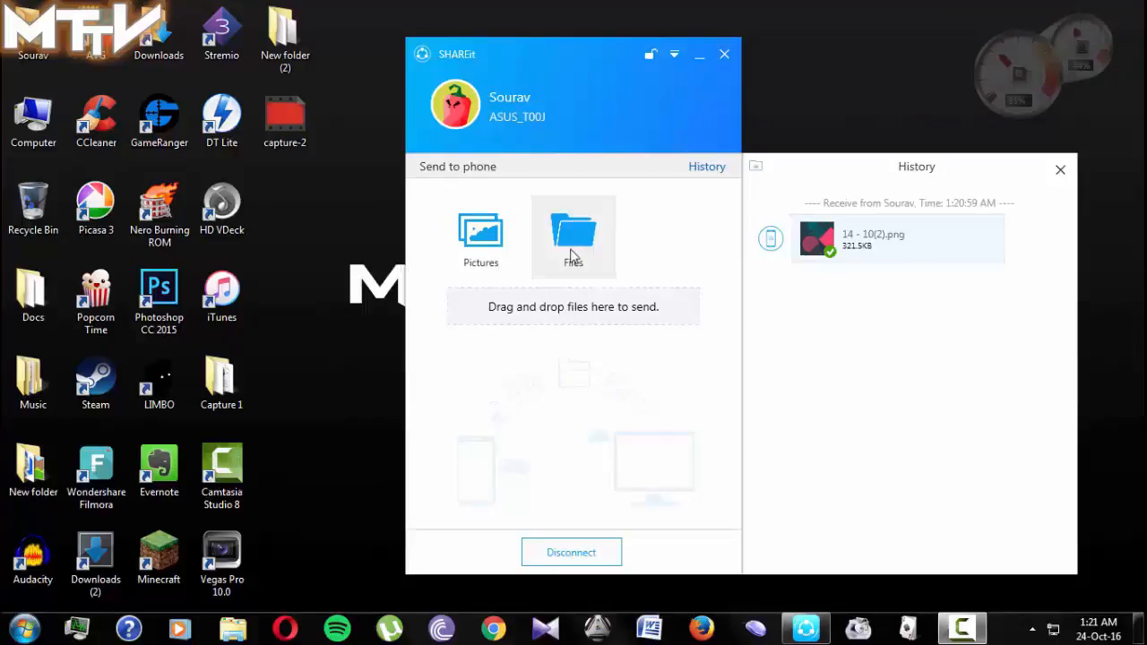
Step: Choose Files in the Send to phone panel to bring up the file picker
left_click(573, 233)
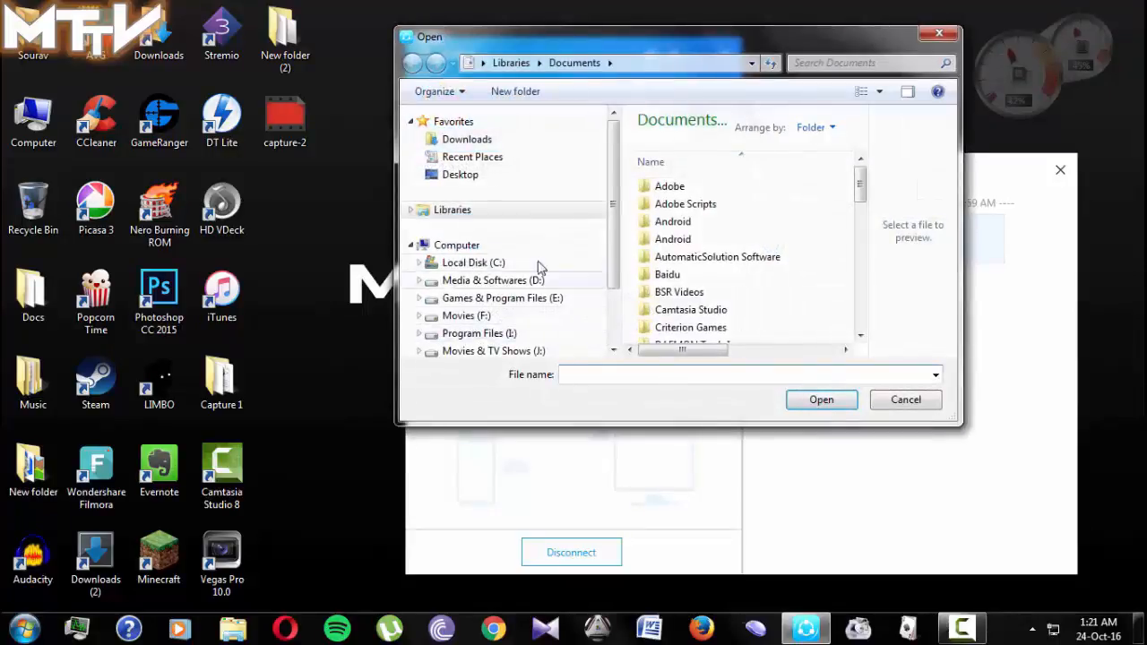
Step: Send gradient-background-more-white from Desktop's New folder (2) to the phone
left_click(460, 174)
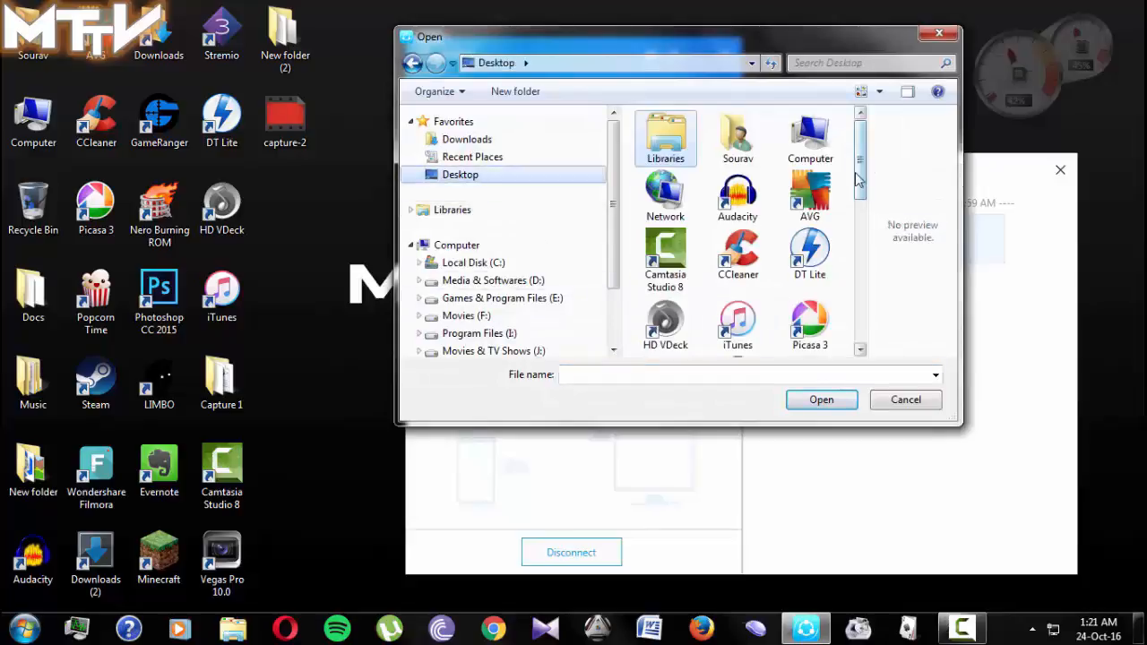
scroll("down", 3)
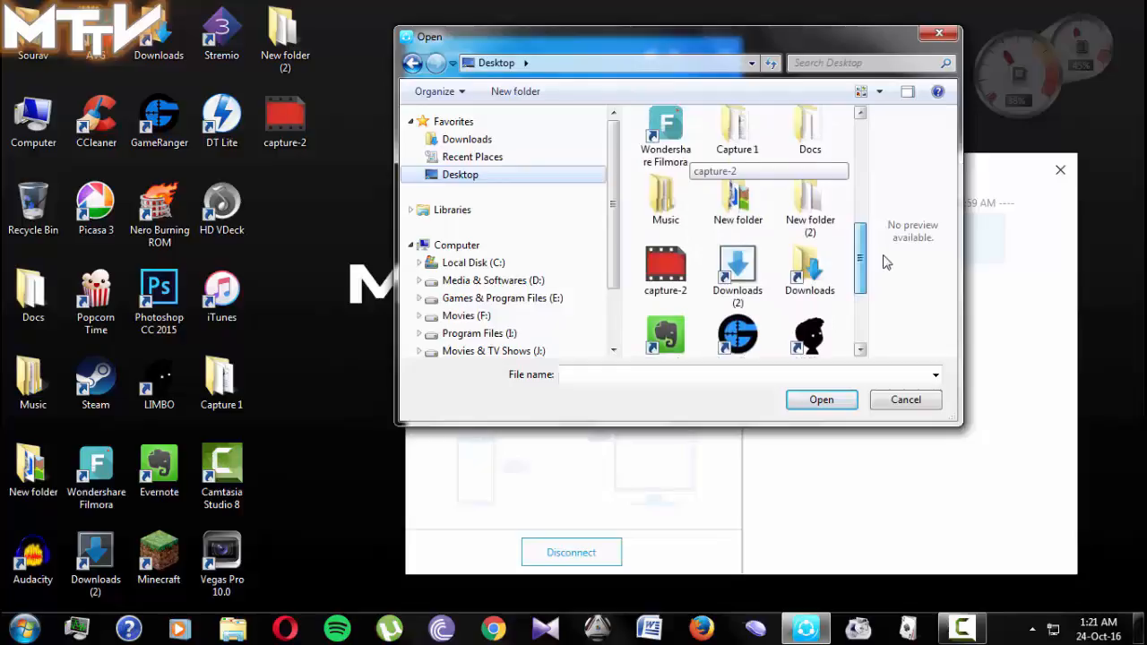
scroll("down", 3)
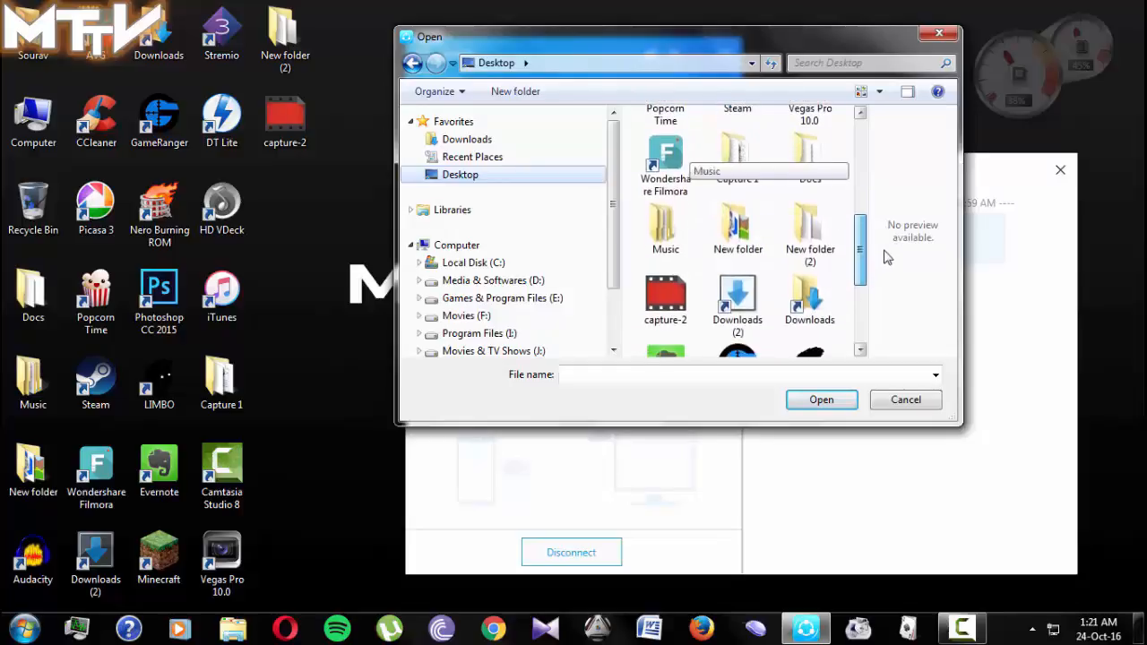
double_click(810, 228)
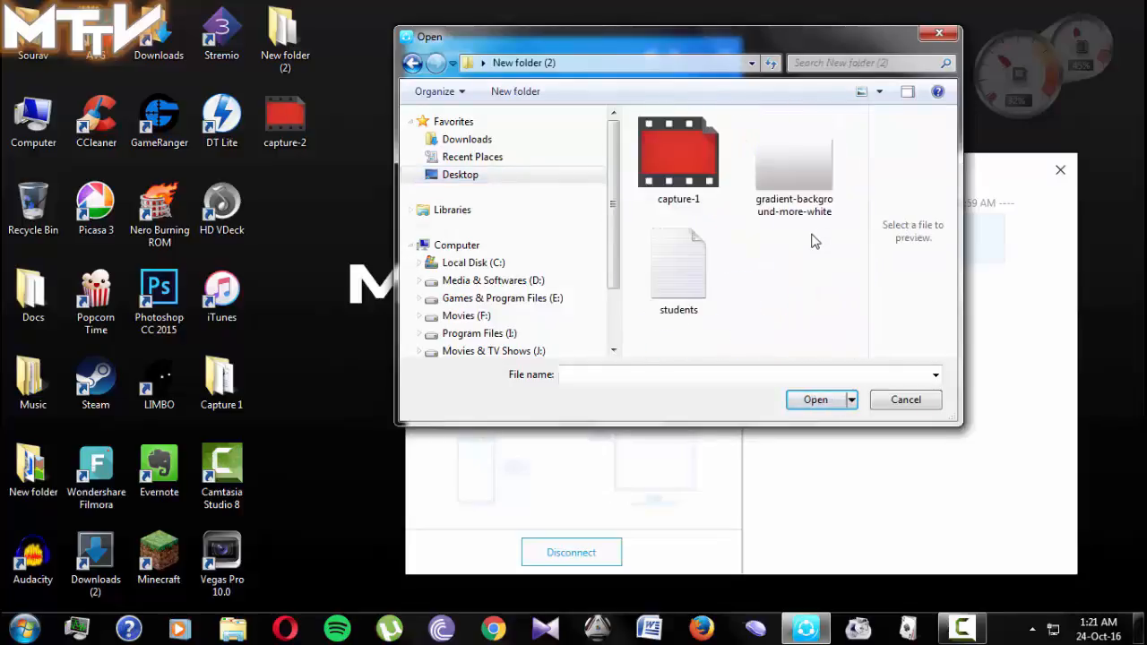
left_click(794, 162)
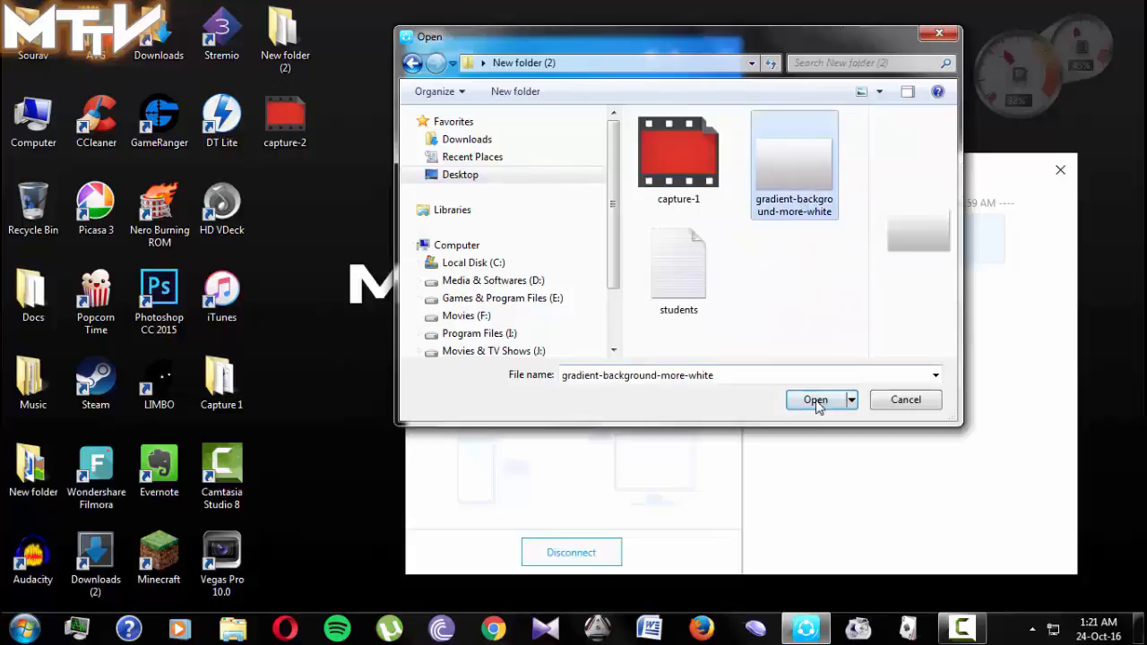
left_click(814, 400)
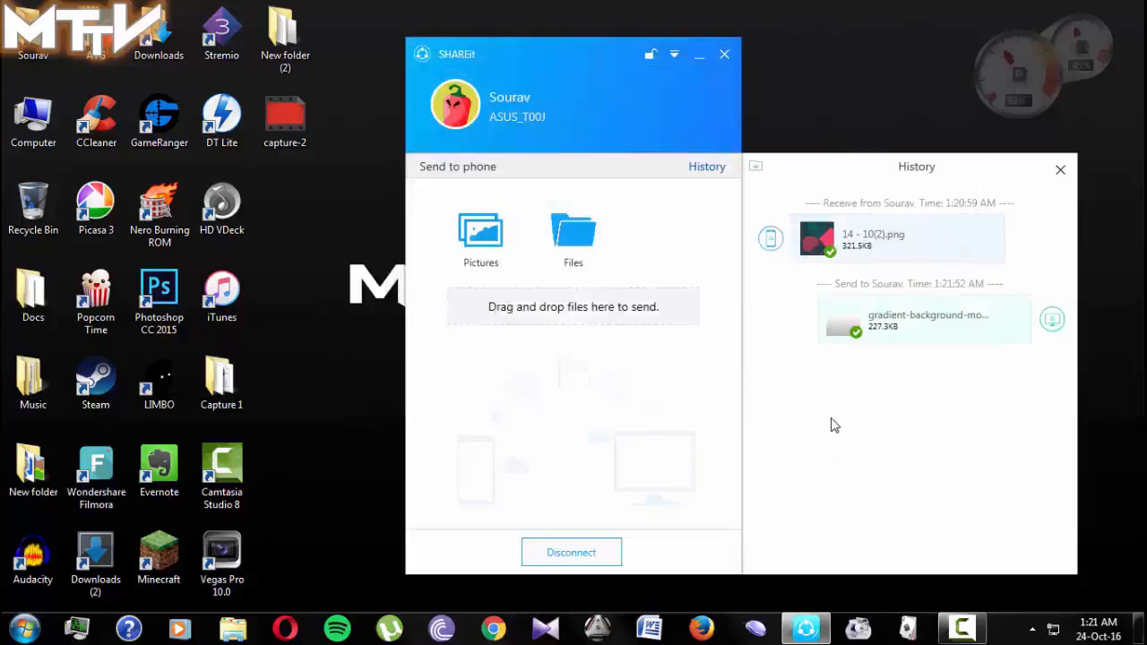
mouse_move(1006, 368)
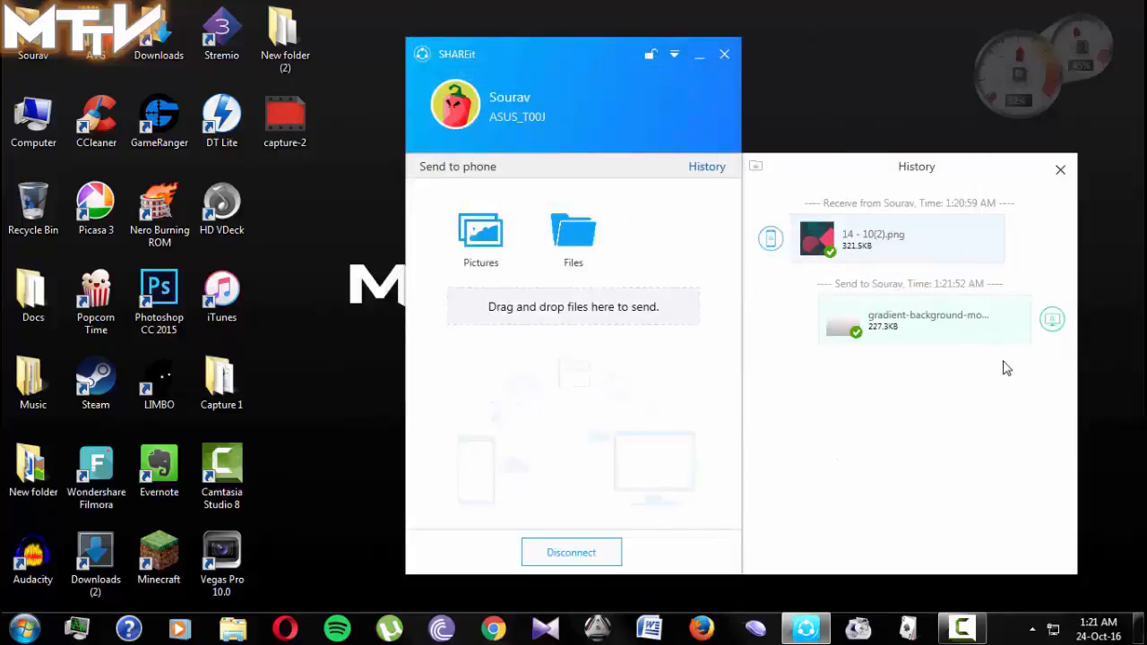
mouse_move(965, 389)
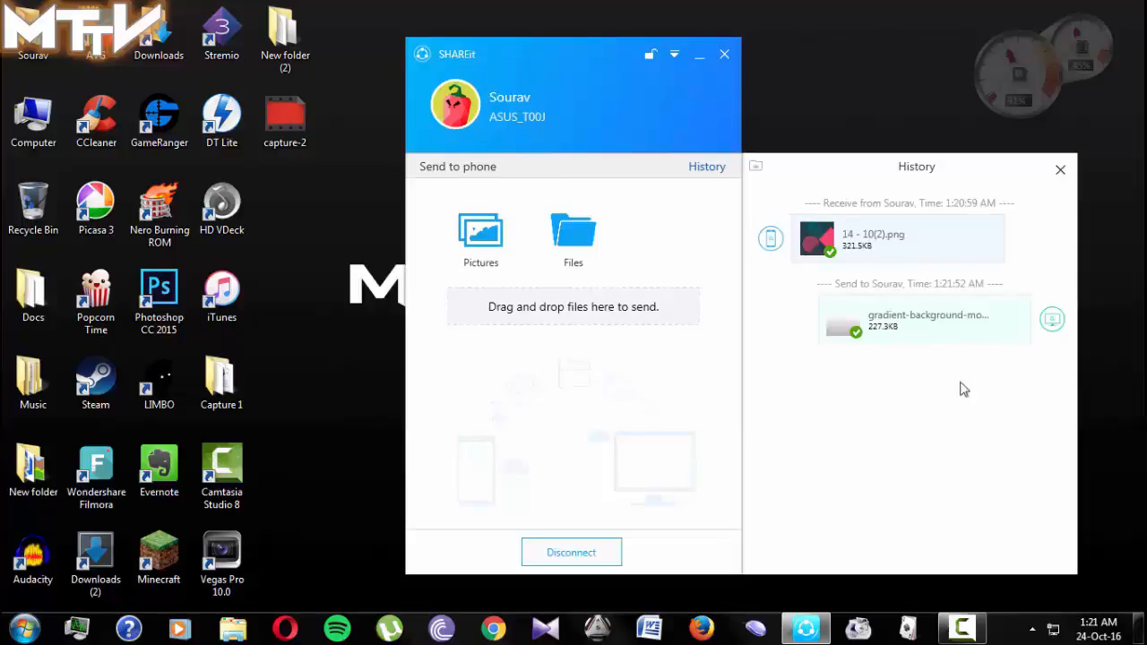
mouse_move(720, 427)
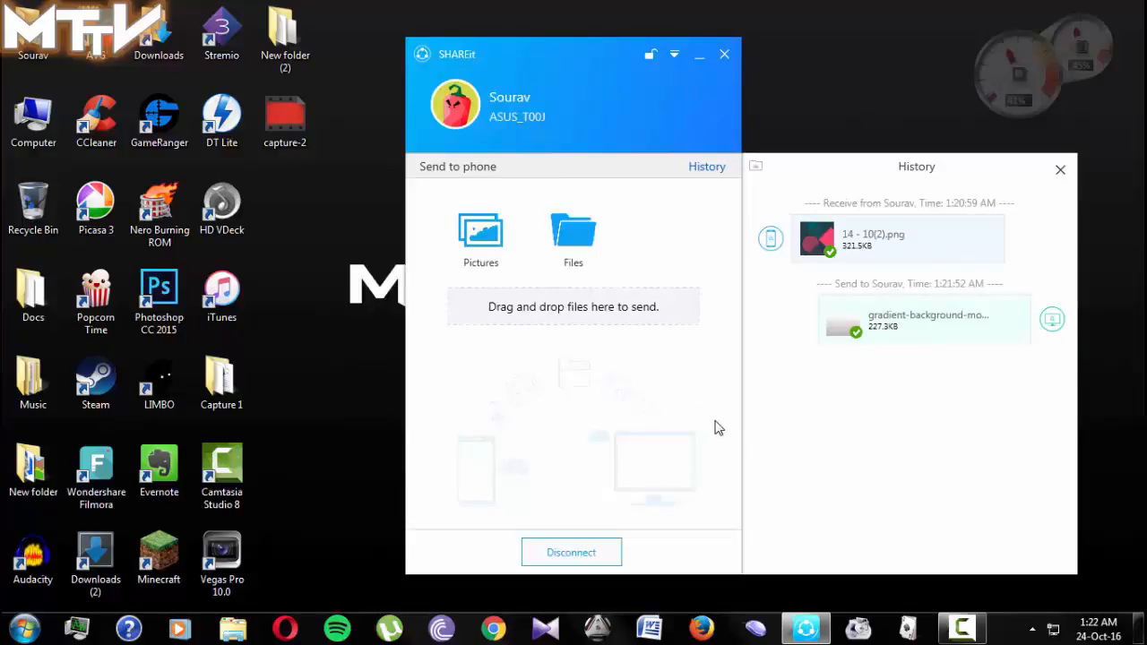
mouse_move(817, 491)
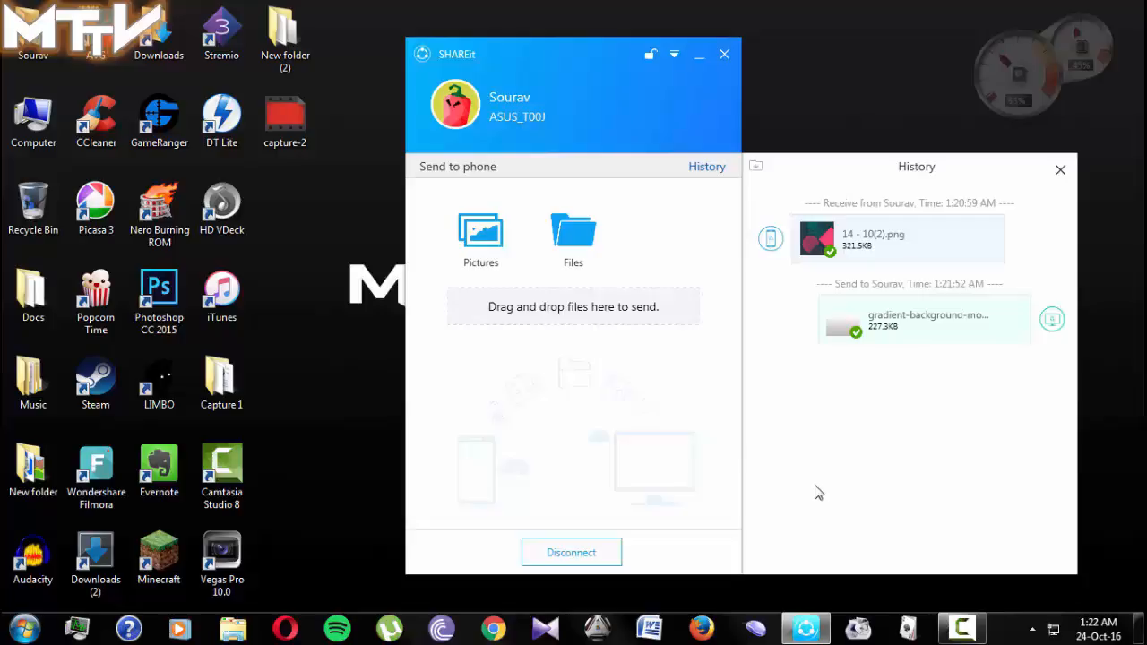
left_click(724, 54)
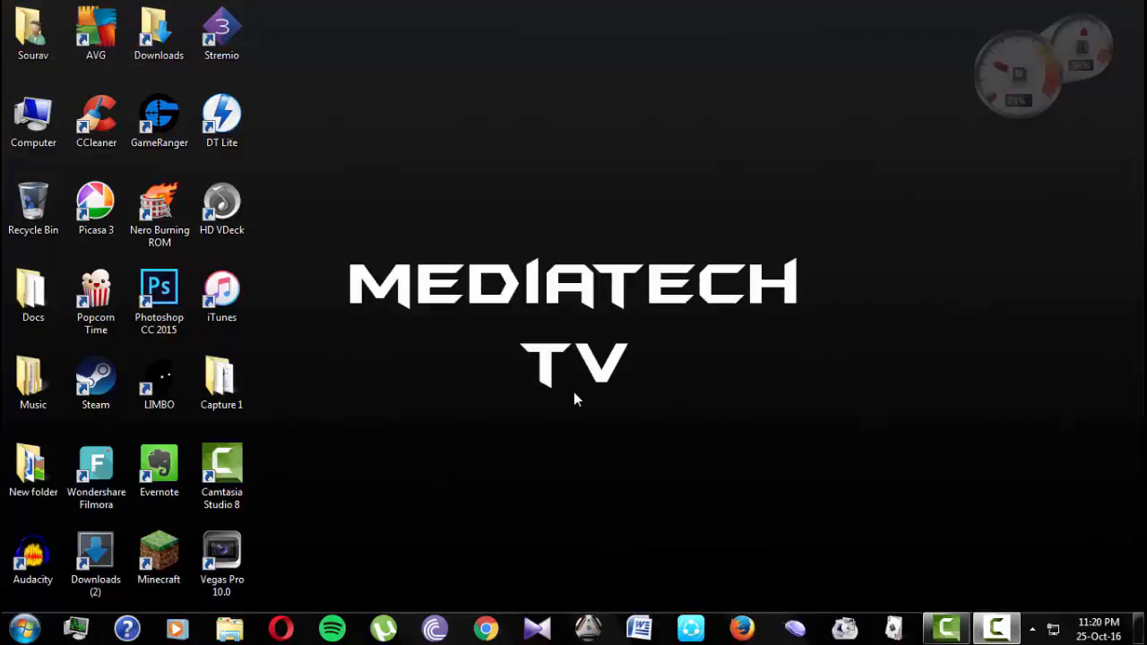
mouse_move(382, 365)
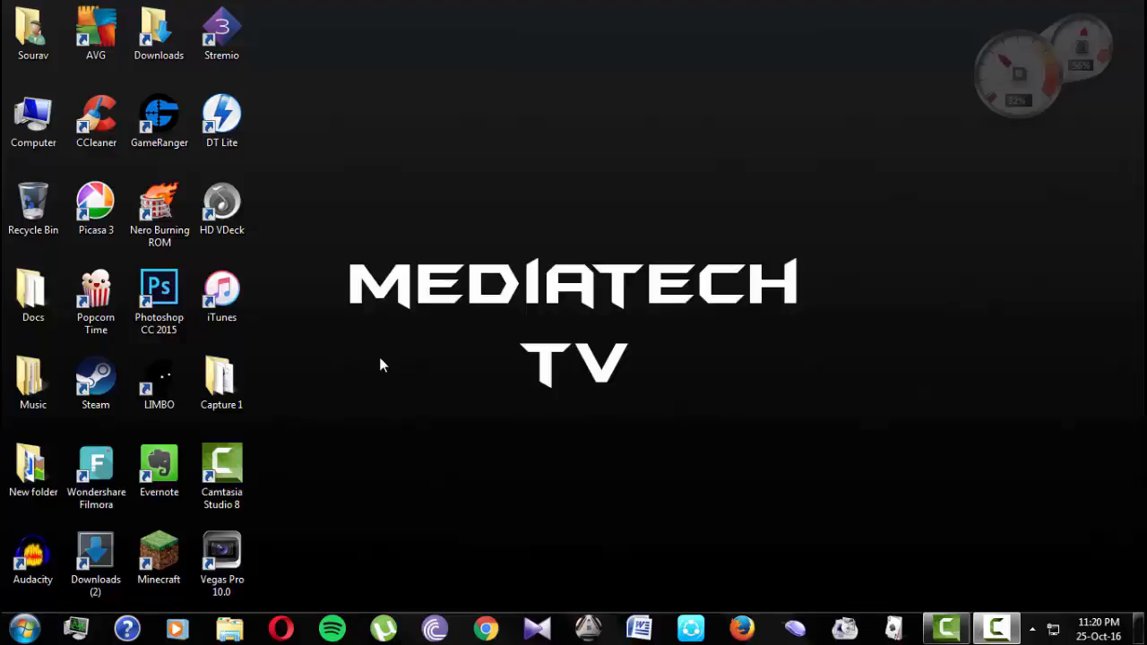
mouse_move(511, 354)
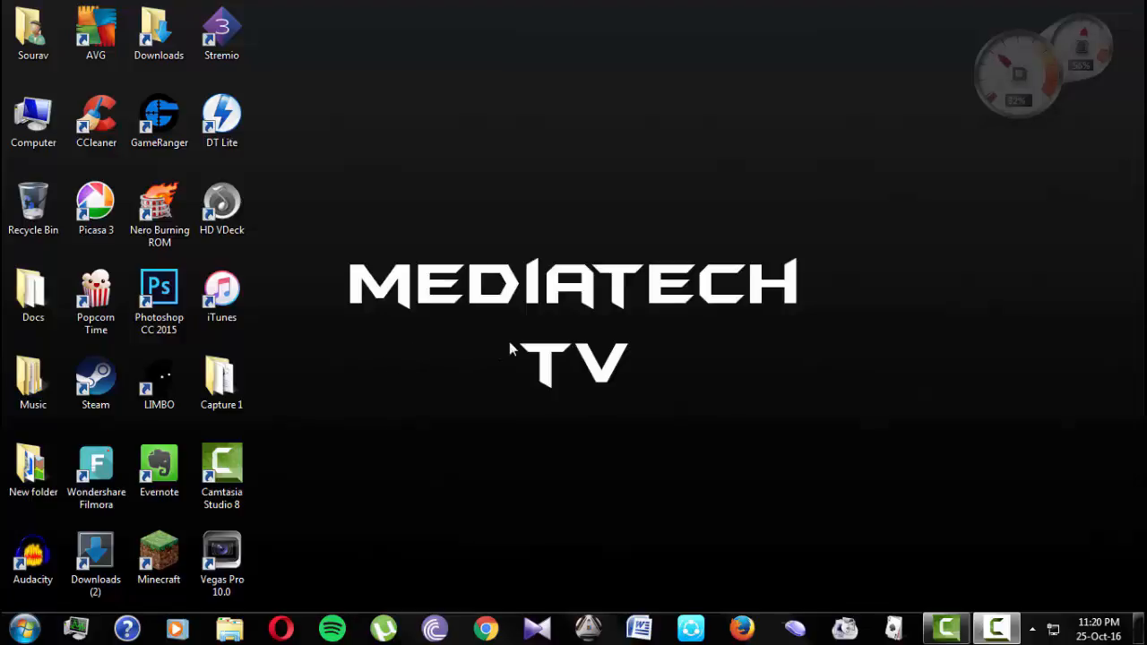
mouse_move(618, 345)
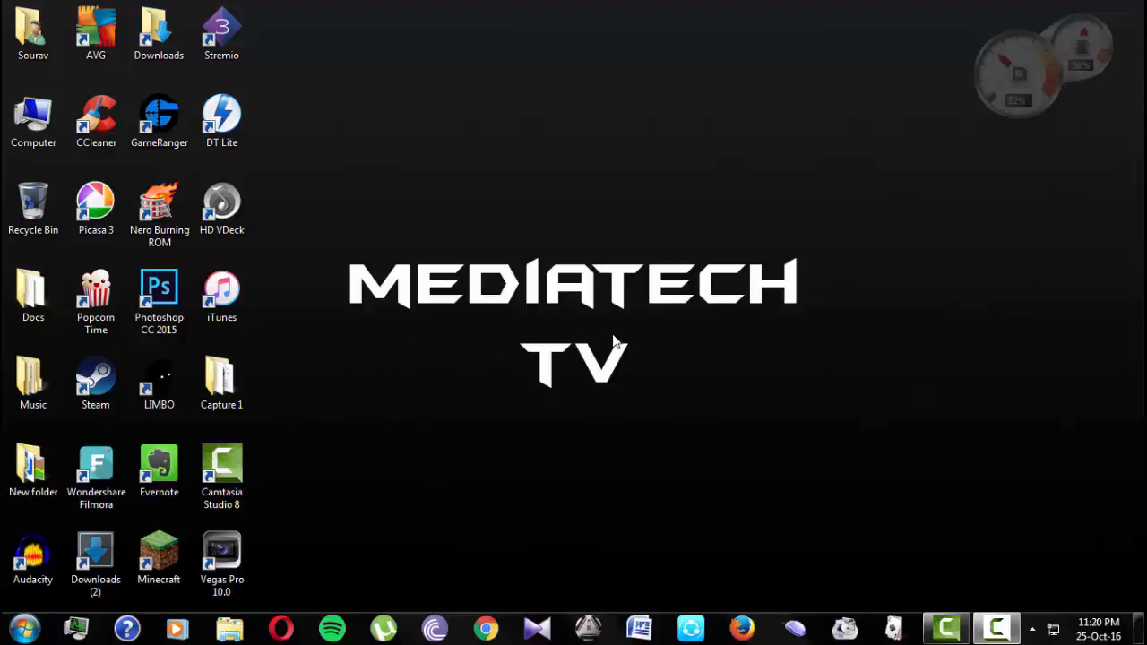
mouse_move(879, 485)
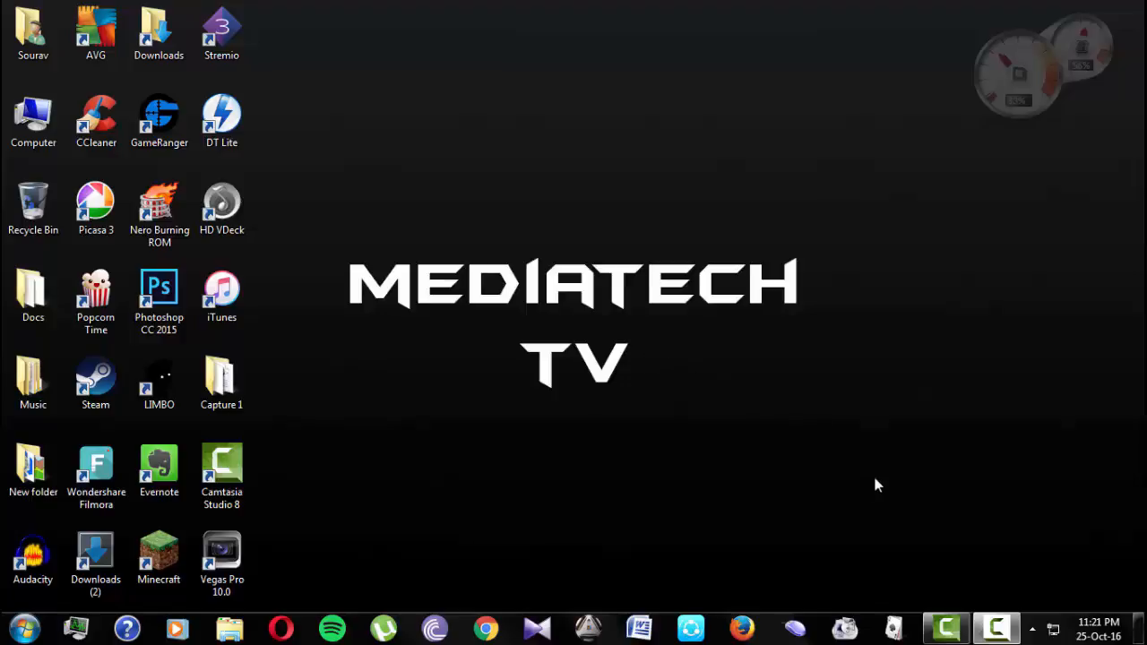